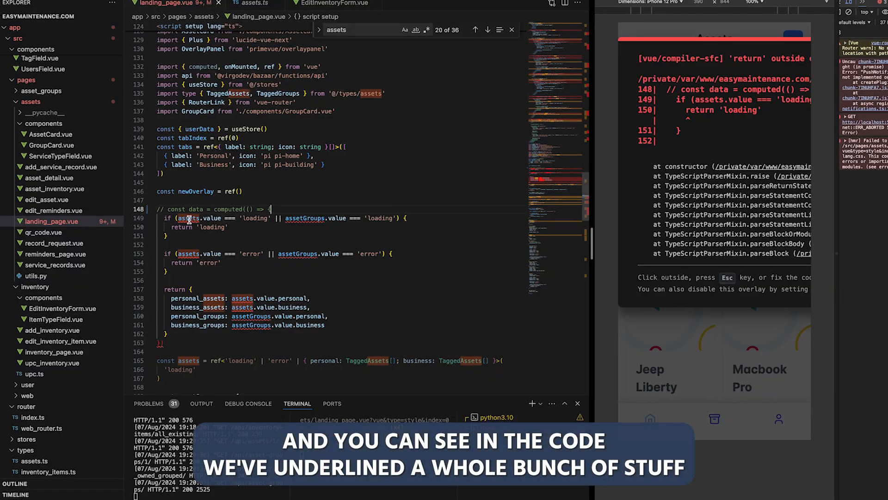
mouse_move(304, 218)
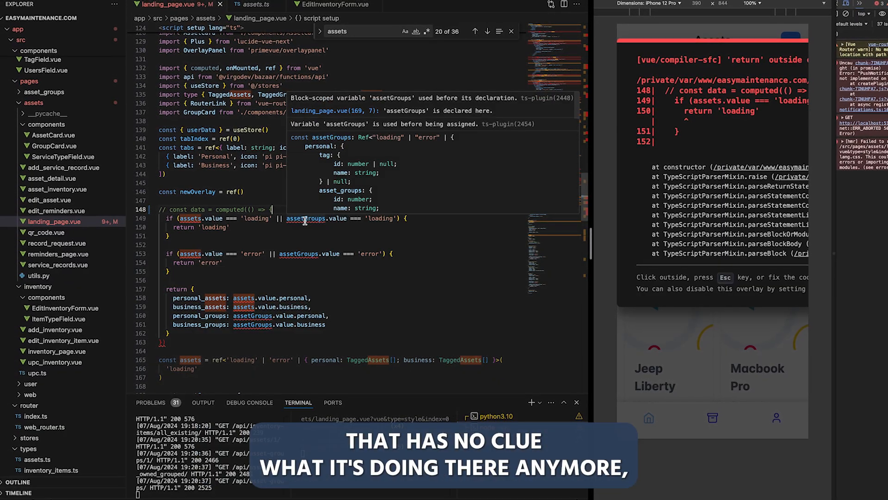